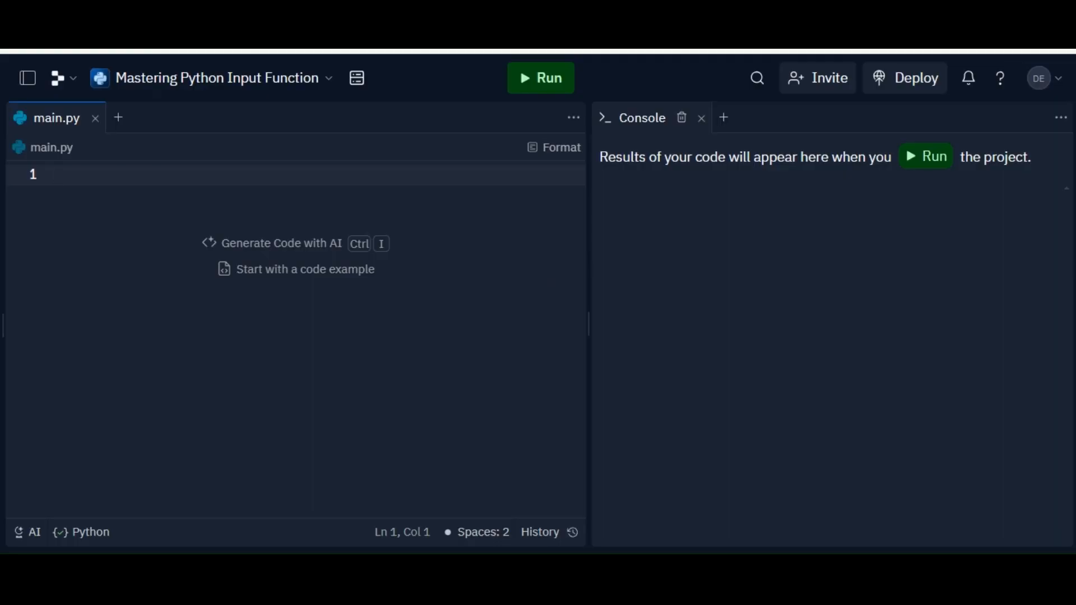
Write line 1 of main.py as user_input = input("Enter your input: ")
click(58, 174)
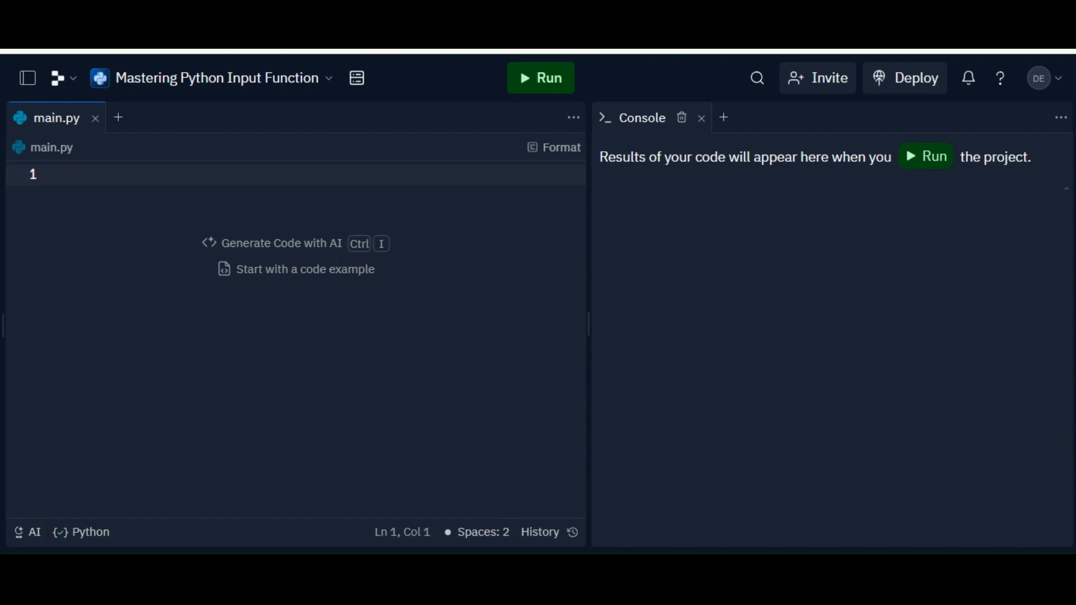
click(56, 174)
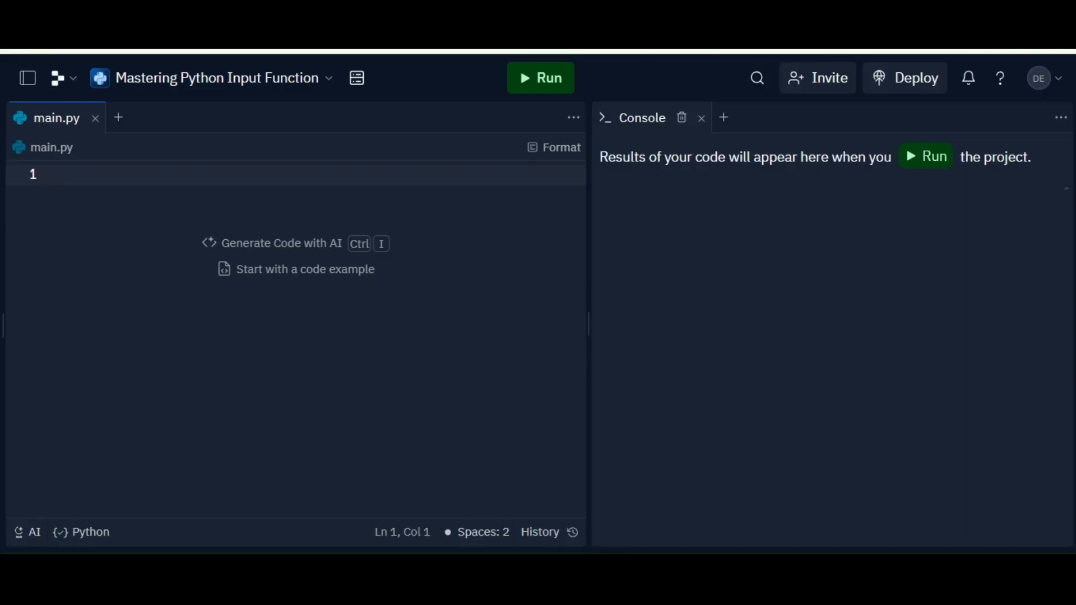
click(57, 174)
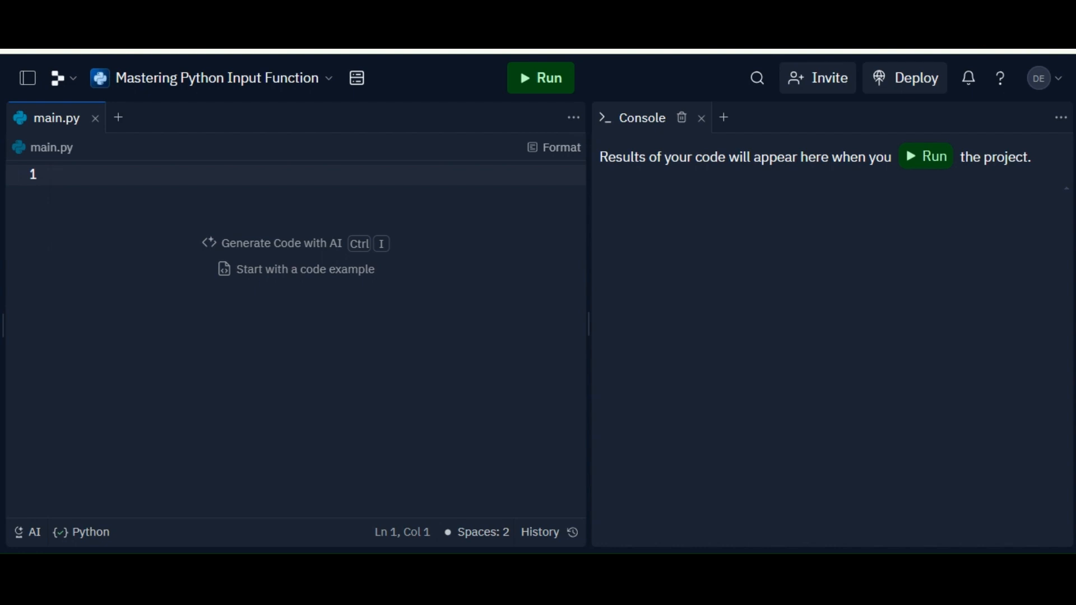
click(62, 174)
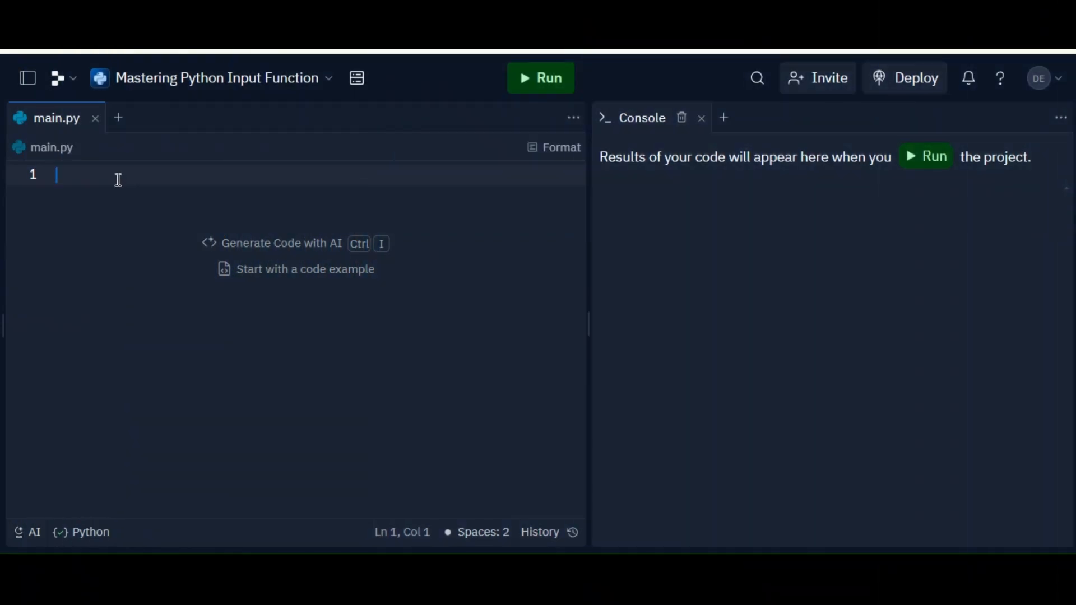
text(user_input = input("Enter your input: "))
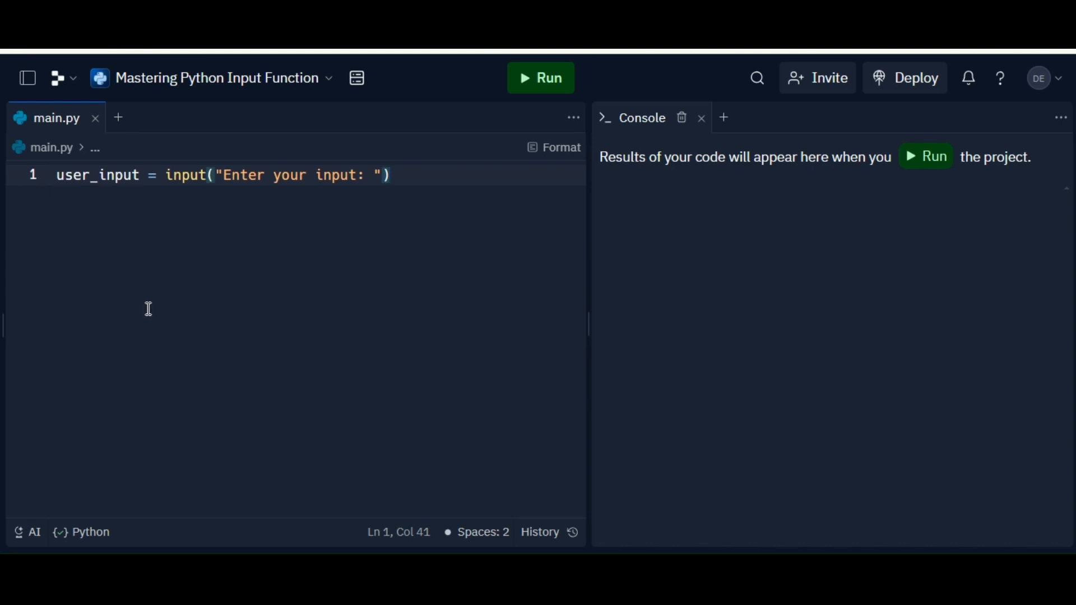
Highlight the "Enter your input" prompt string and the user_input variable name to explain them
drag(222, 175, 354, 175)
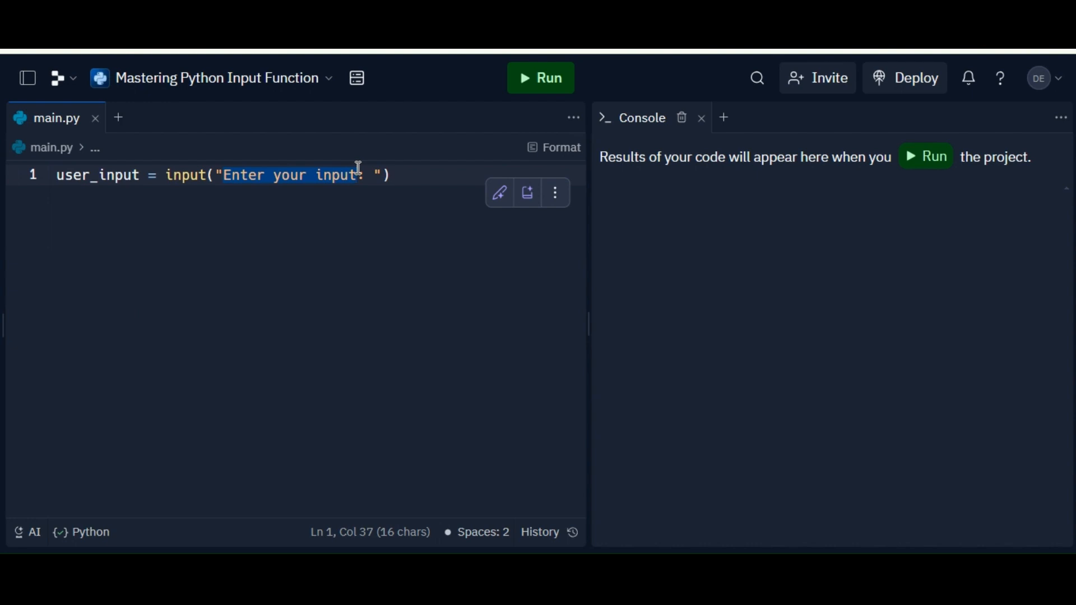
mouse_move(347, 345)
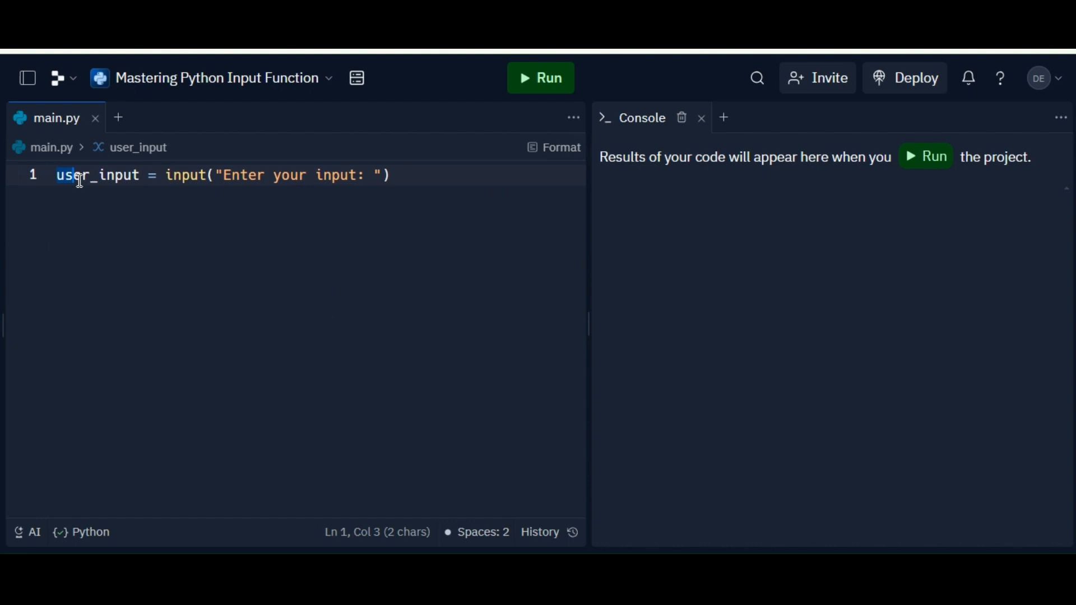
double_click(78, 175)
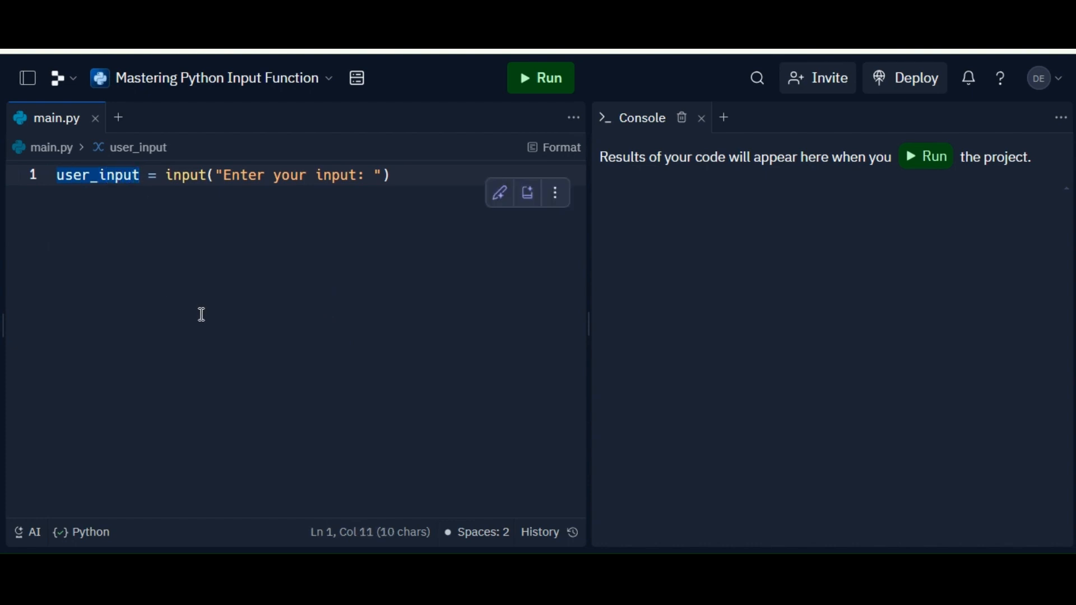
mouse_move(251, 270)
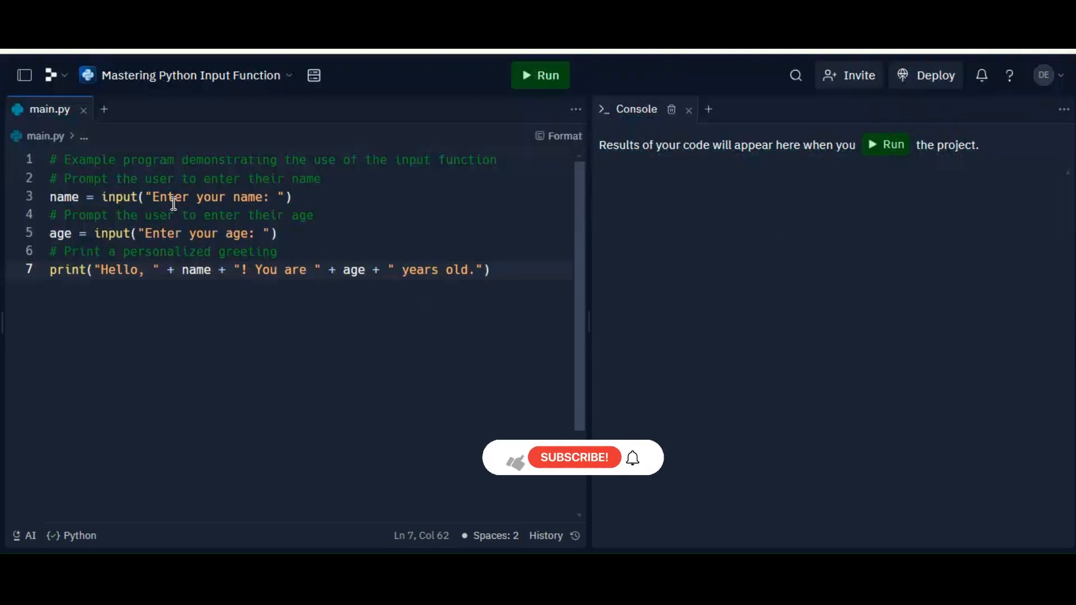
Highlight the age prompt in the new name/age greeting program, then run it
drag(148, 197, 265, 197)
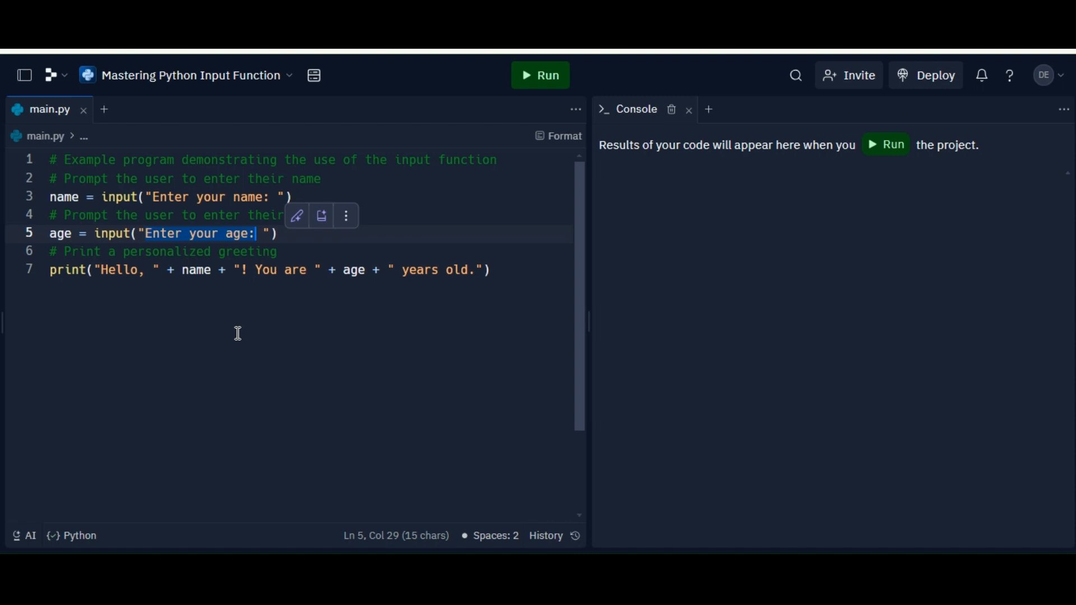
click(540, 74)
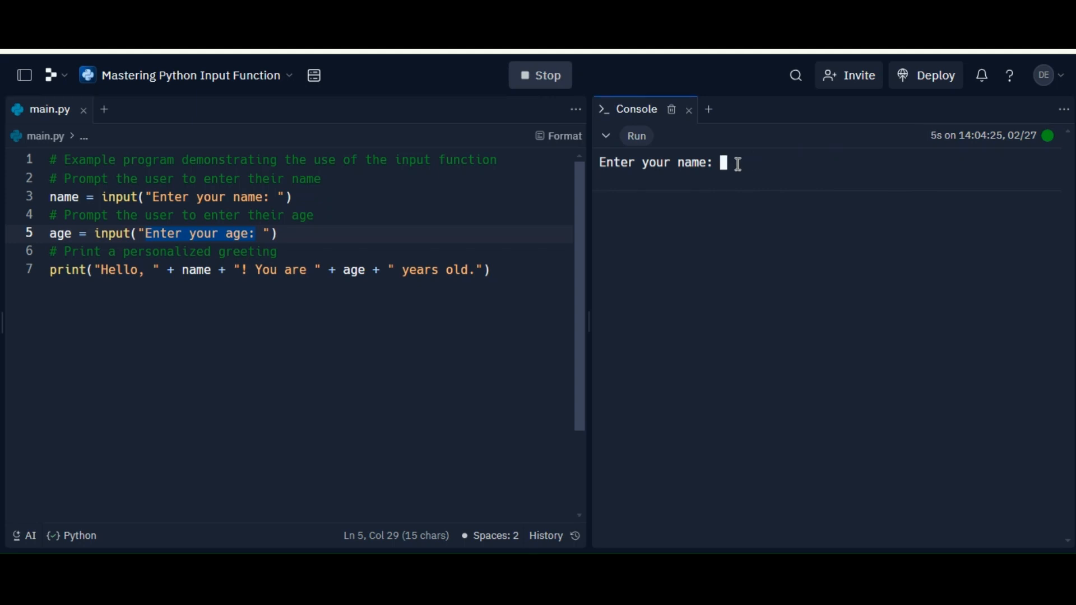
Answer the console prompts with Bob and 46 to print the personalized greeting
text(Bob)
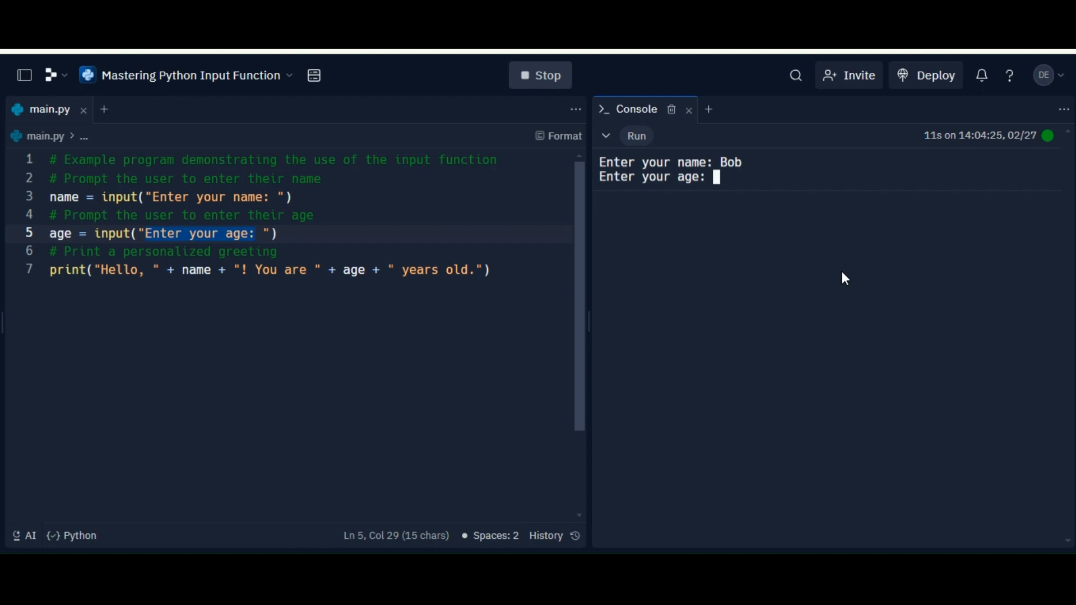
text(46)
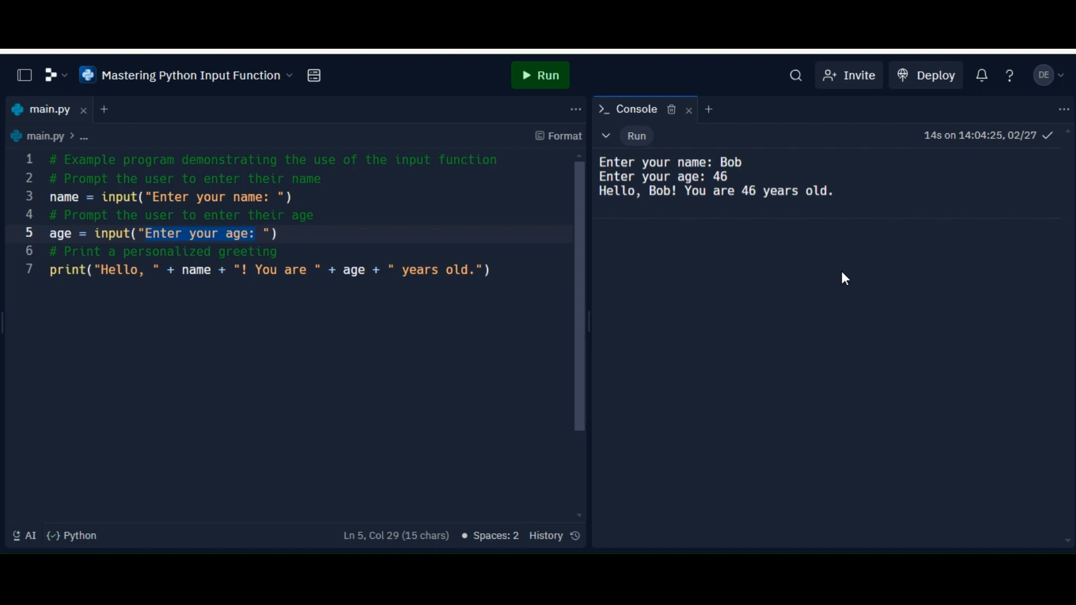
mouse_move(809, 266)
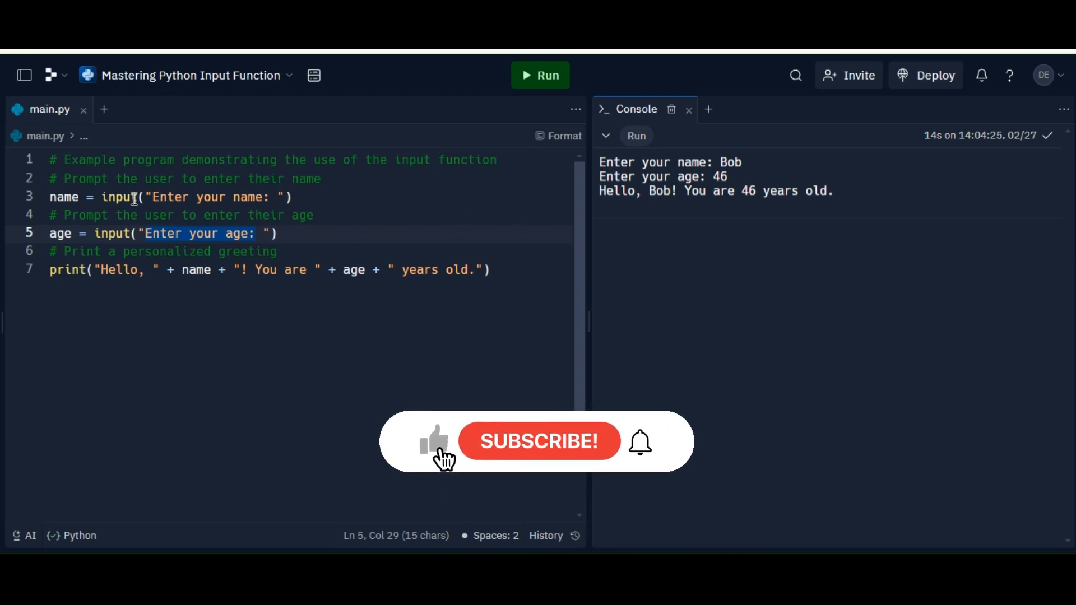
click(539, 441)
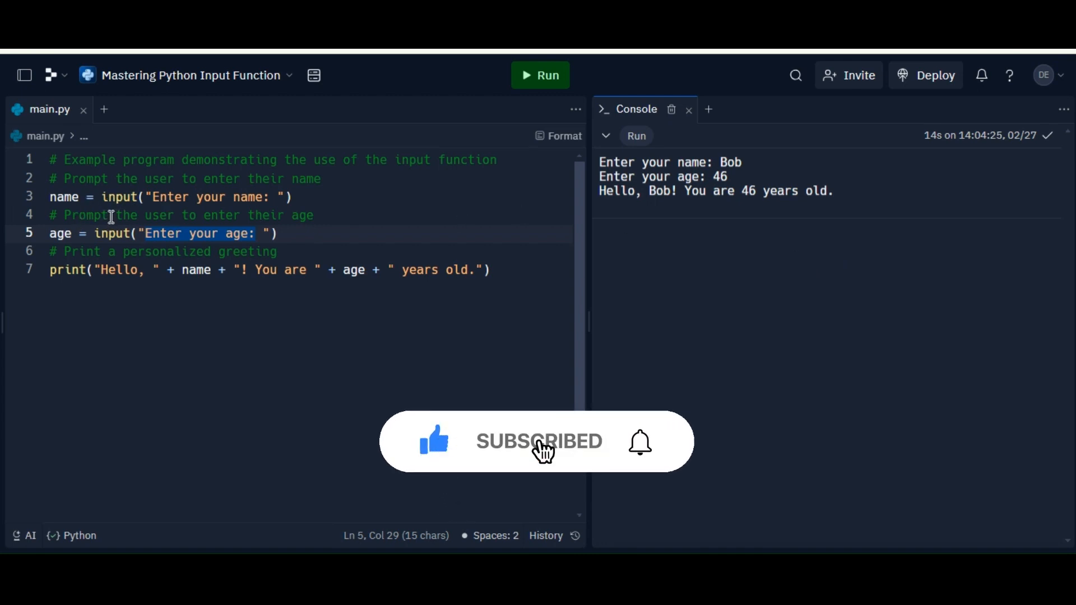